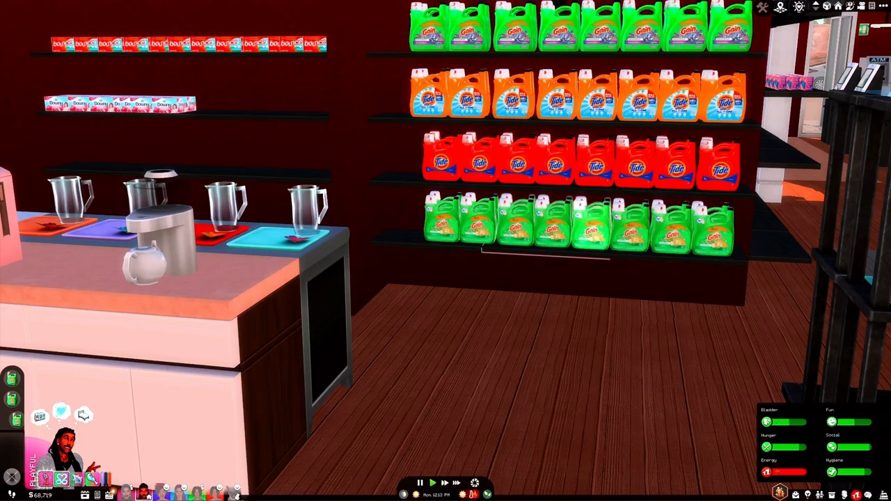
mouse_move(720, 164)
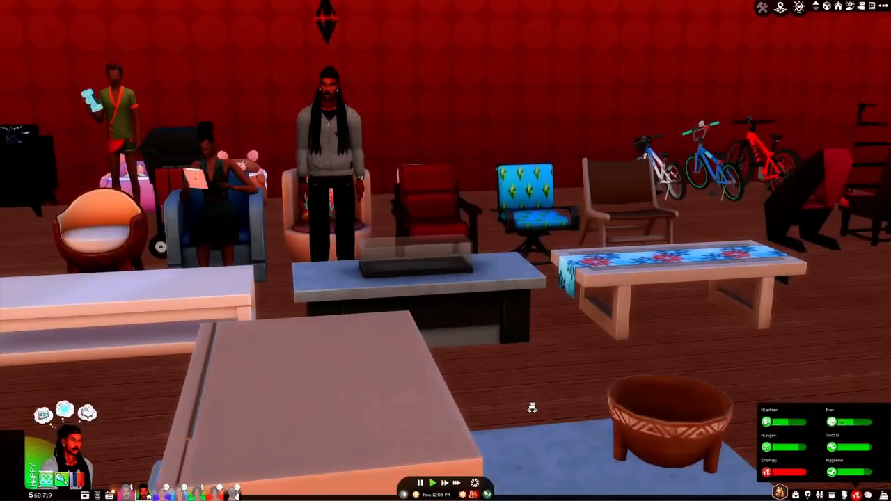
- Load the French bulldog household's garden home and start sending the pregnant Sim to hospital
scroll(right, 3)
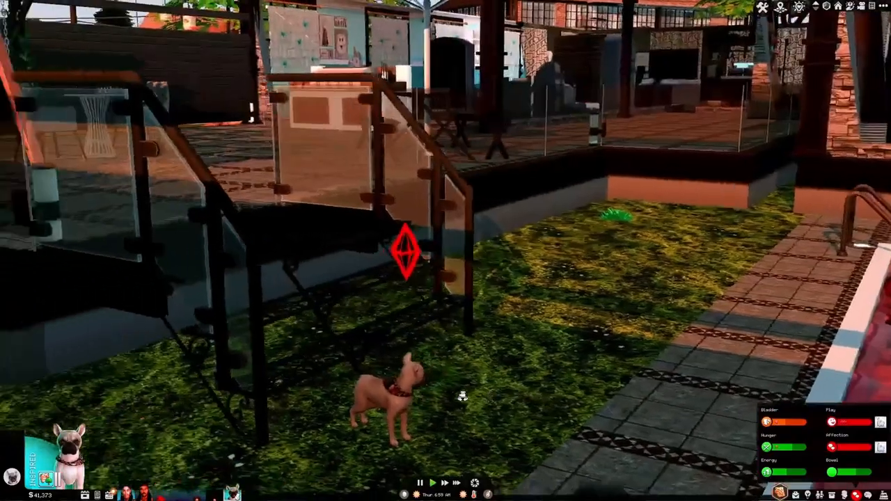
click(411, 390)
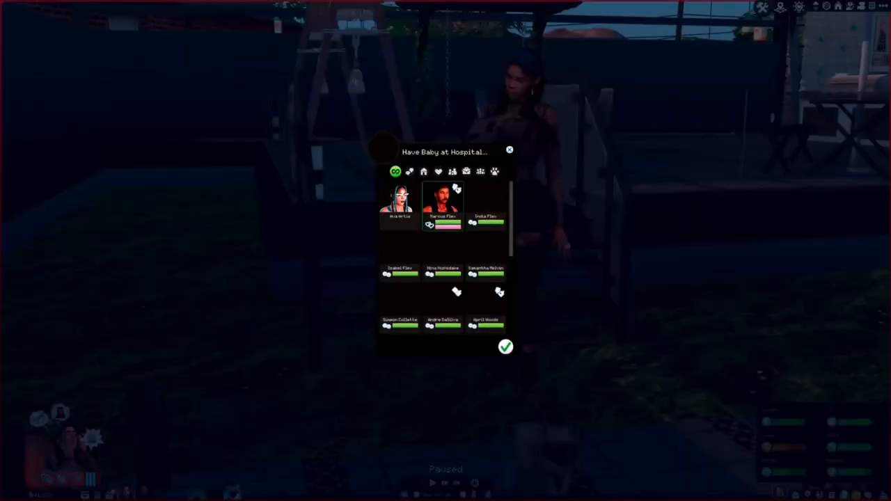
- Choose a companion to accompany the pregnant Sim to the hospital
click(505, 346)
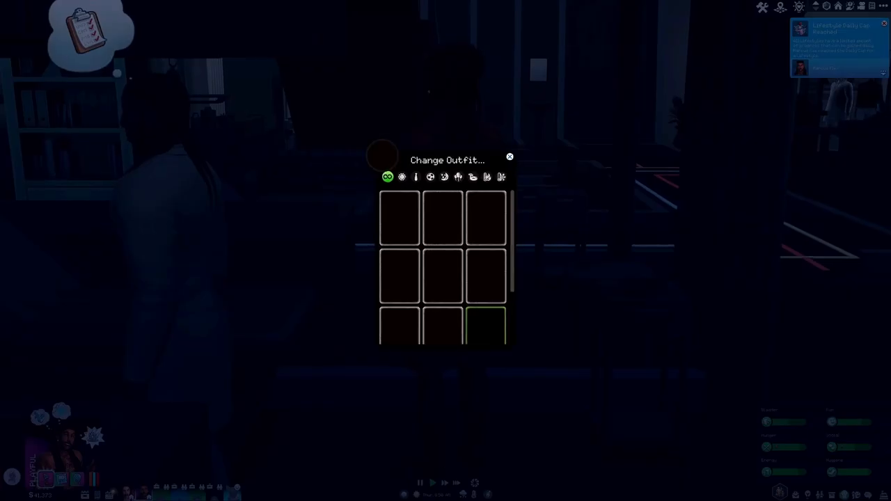
click(509, 156)
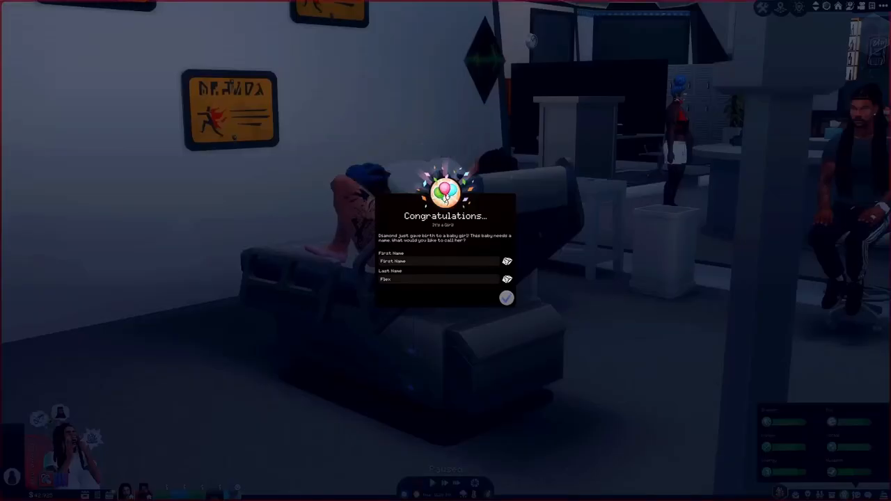
mouse_move(508, 261)
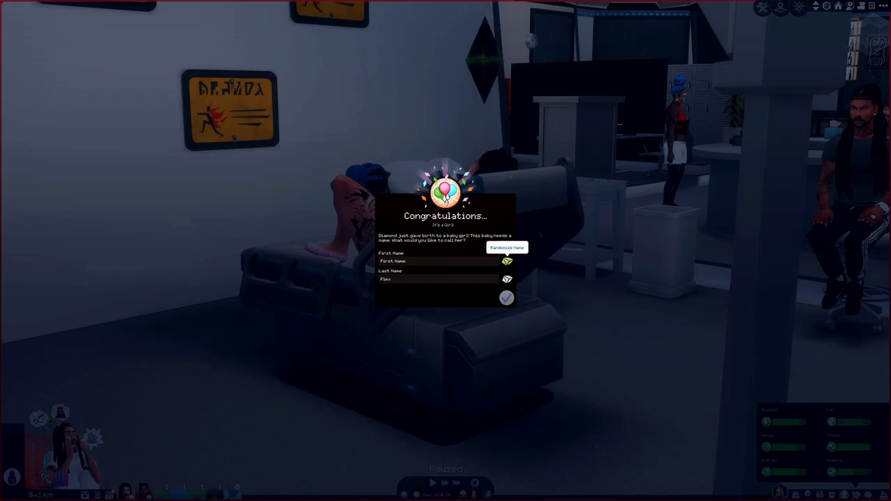
- Randomize the baby girl's first name to Rosa, surname Flex, and confirm it
click(507, 298)
text(Rosa)
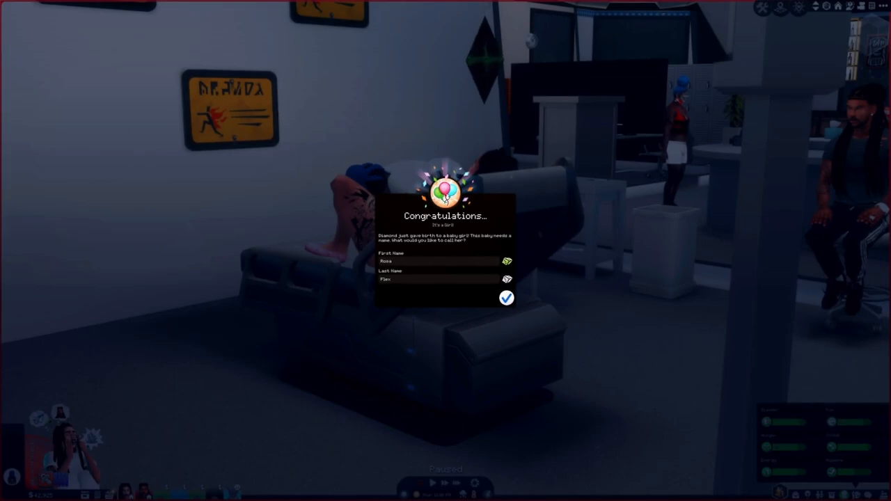
click(506, 297)
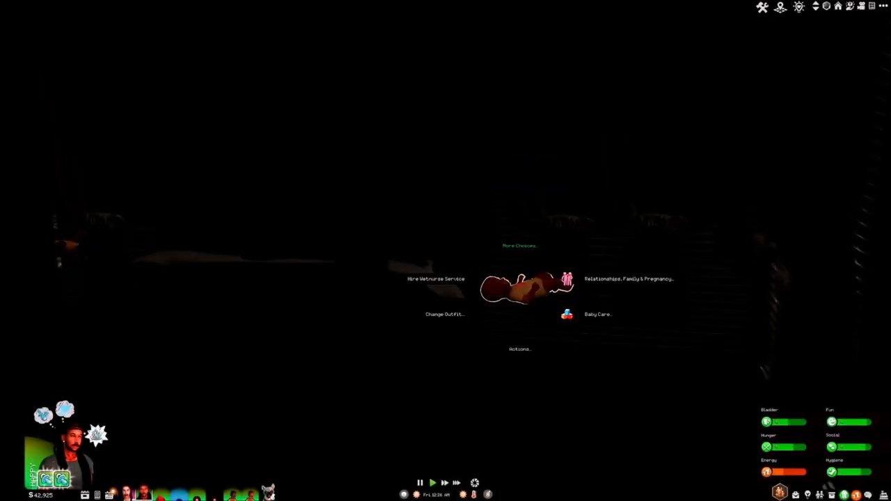
- Show Rosa's Baby Care actions, including bottle feeding, diaper changing and Age Up
click(597, 314)
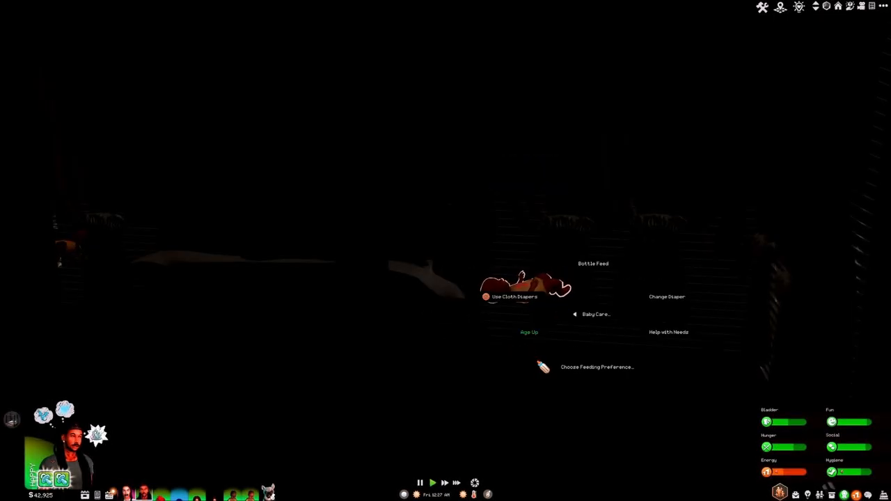